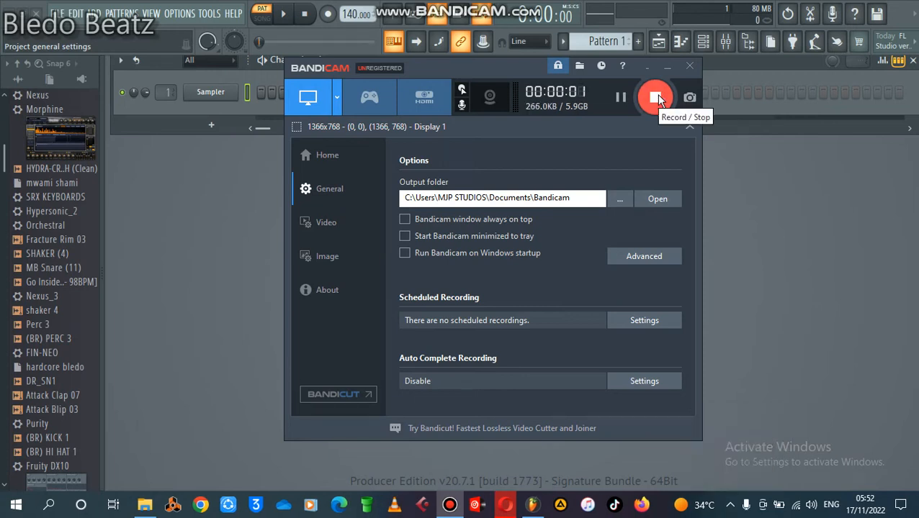
- Start the Bandicam screen recording and minimize the recorder to reveal FL Studio
{"action": "left_click", "coordinate": [653, 98]}
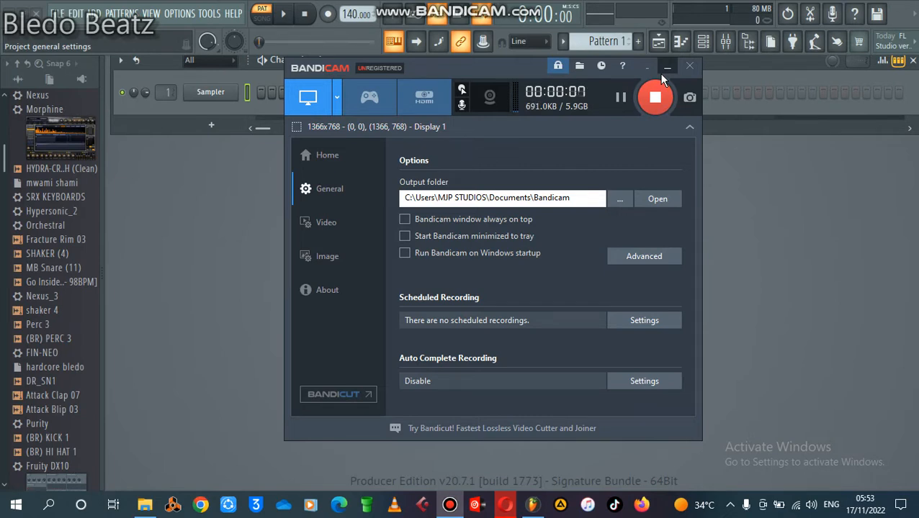
{"action": "left_click", "coordinate": [665, 66]}
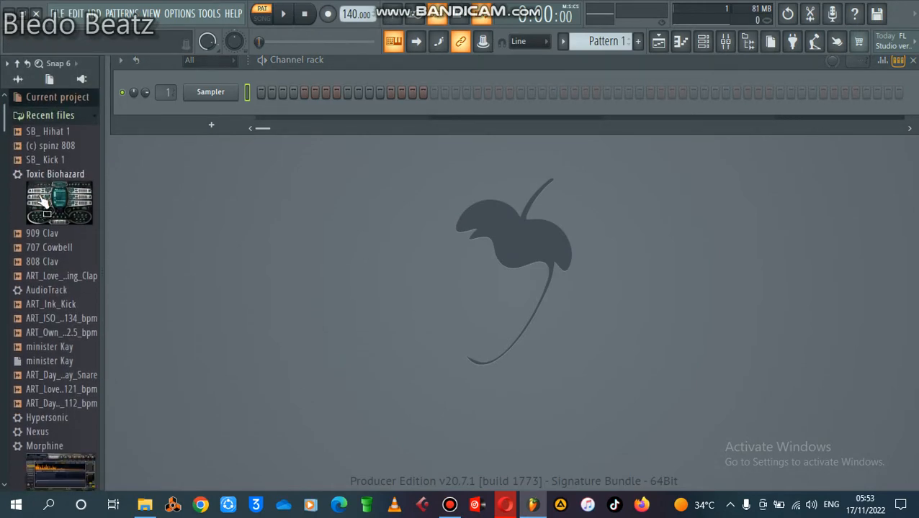
{"action": "mouse_move", "coordinate": [46, 209]}
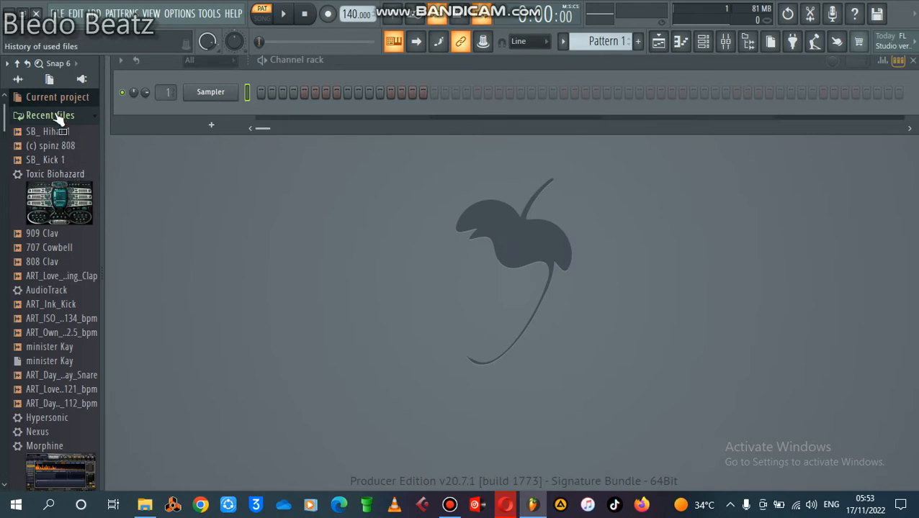
- Collapse Recent files and browse Packs > Drums down to the Percussion samples folder
{"action": "left_click", "coordinate": [50, 115]}
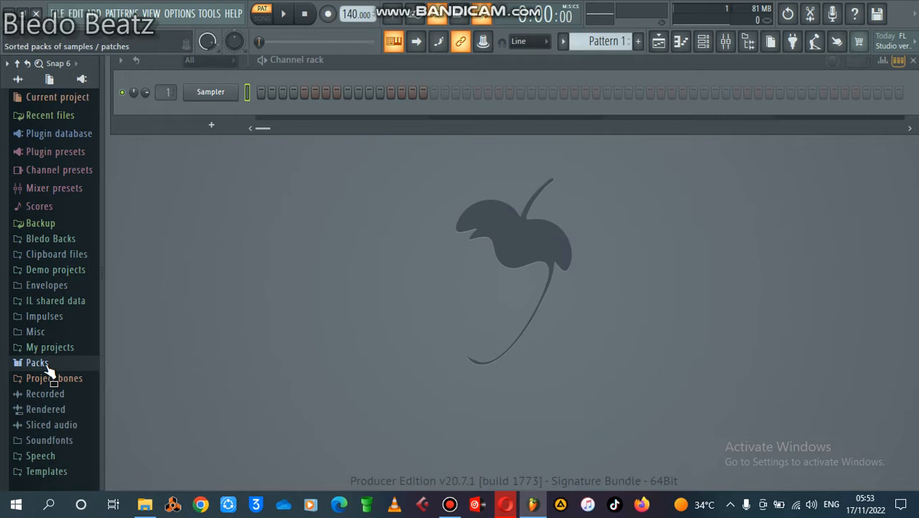
{"action": "left_click", "coordinate": [38, 363]}
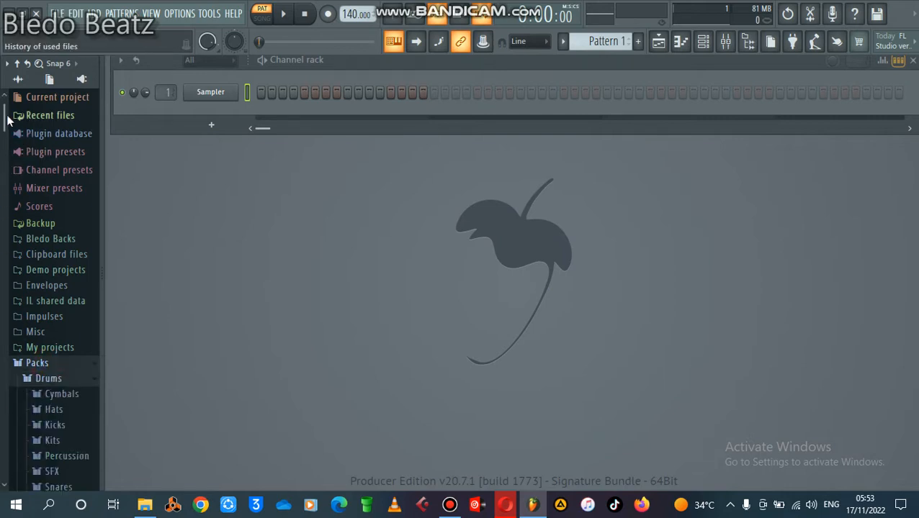
{"action": "scroll", "scroll_direction": "down", "scroll_amount": 3}
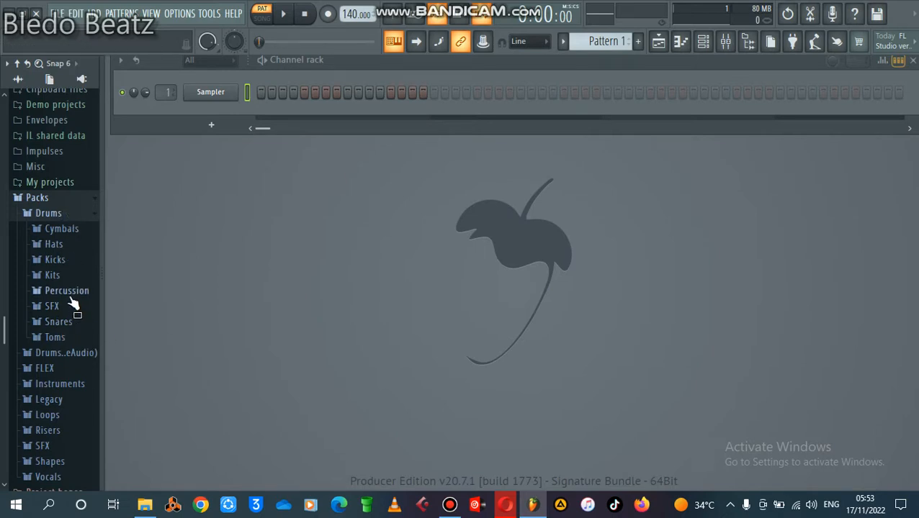
{"action": "left_click", "coordinate": [67, 291]}
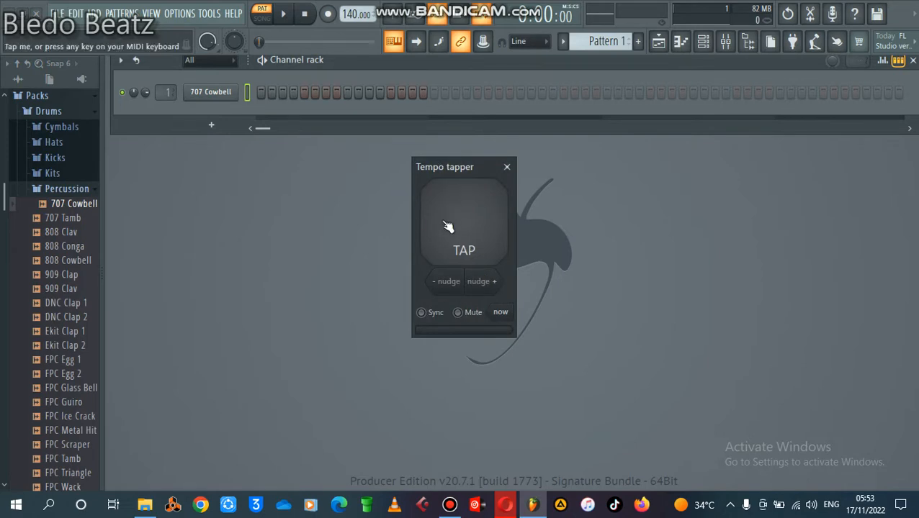
- Tap the tempo tapper until the project reads 82 BPM, then dismiss it
{"action": "left_click", "coordinate": [464, 223]}
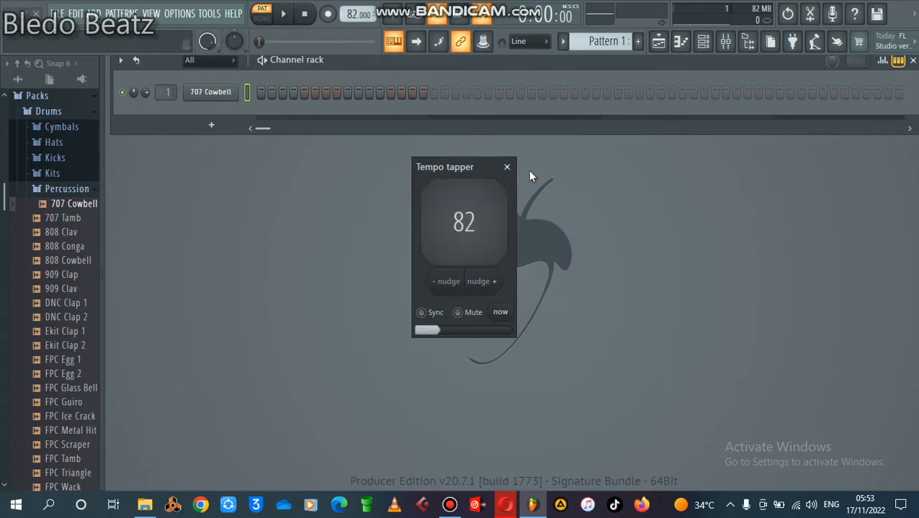
{"action": "left_click", "coordinate": [507, 167]}
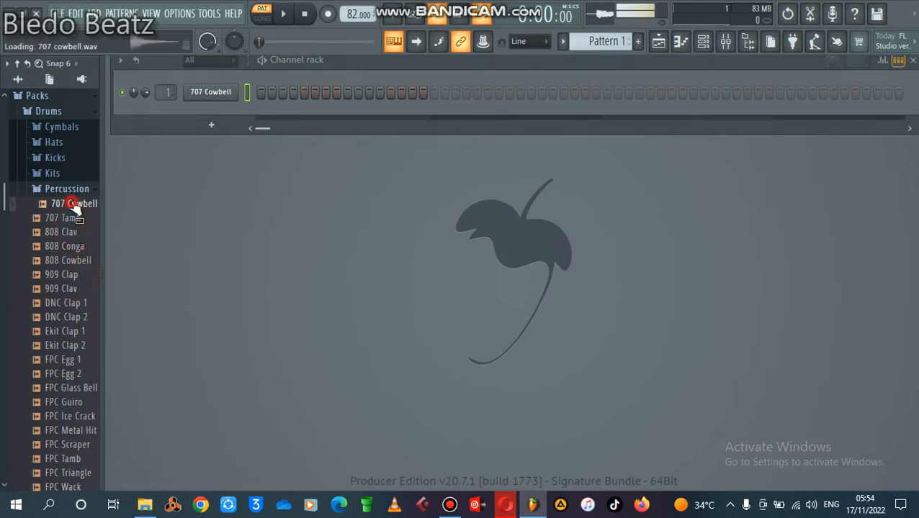
- Audition the 707 Cowbell, finish its note pattern and add an 808 Clav channel
{"action": "left_click", "coordinate": [65, 232]}
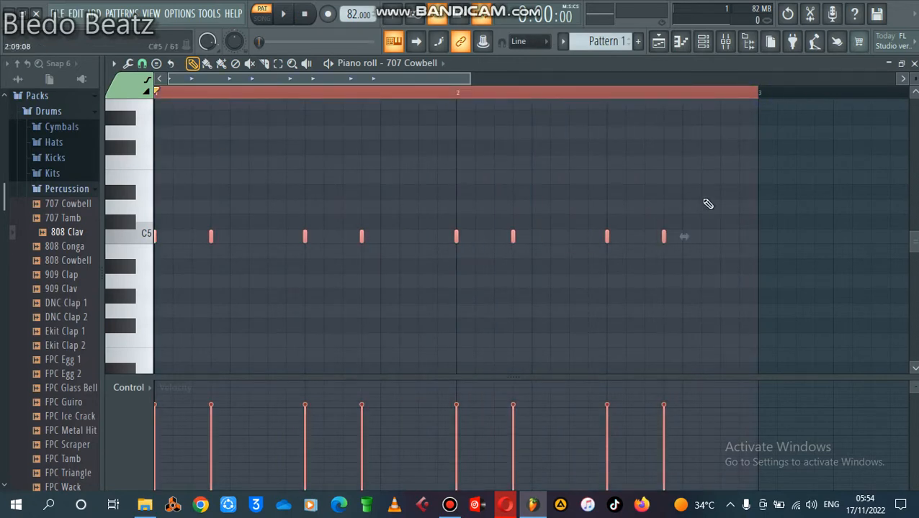
{"action": "left_click", "coordinate": [282, 14]}
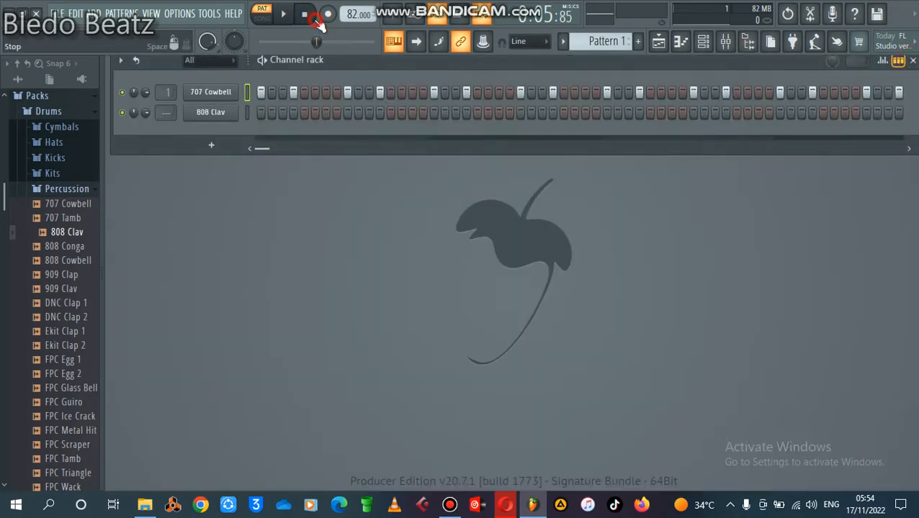
{"action": "left_click", "coordinate": [284, 15]}
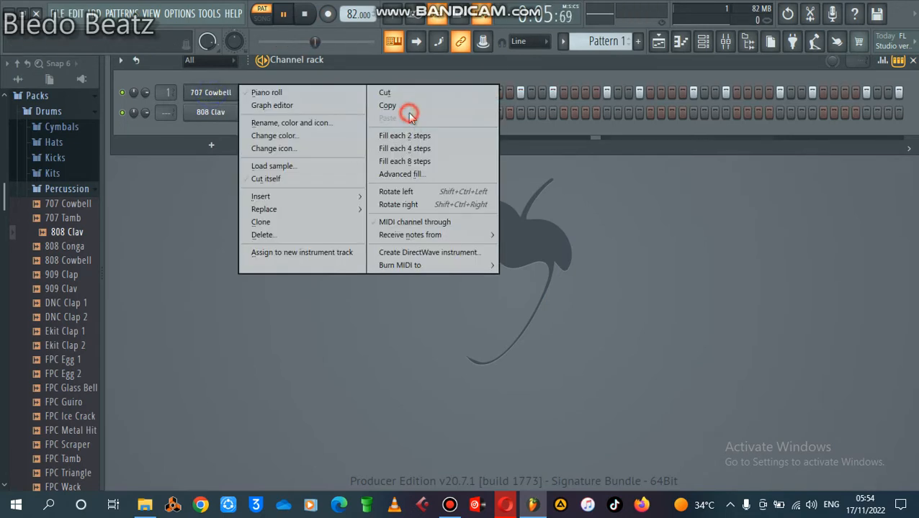
{"action": "left_click", "coordinate": [386, 105]}
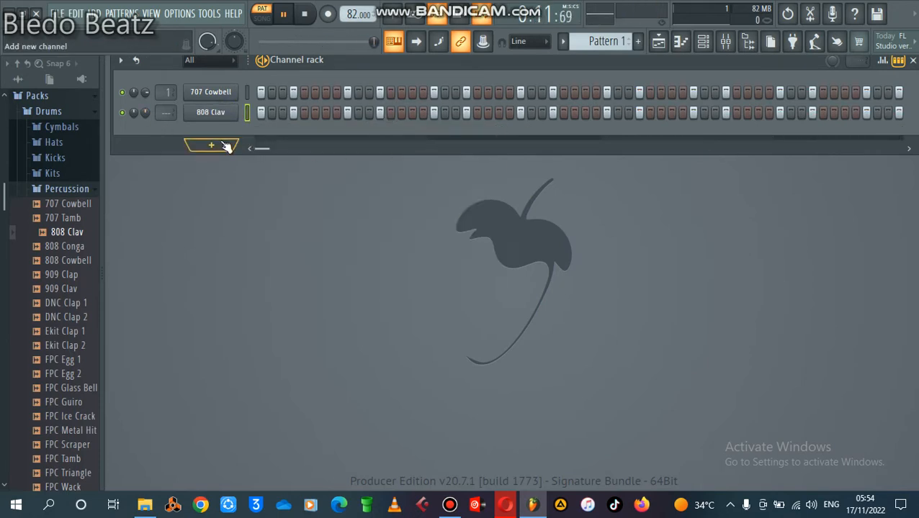
- Add a Toxic Biohazard synth channel from the instrument list
{"action": "left_click", "coordinate": [210, 145]}
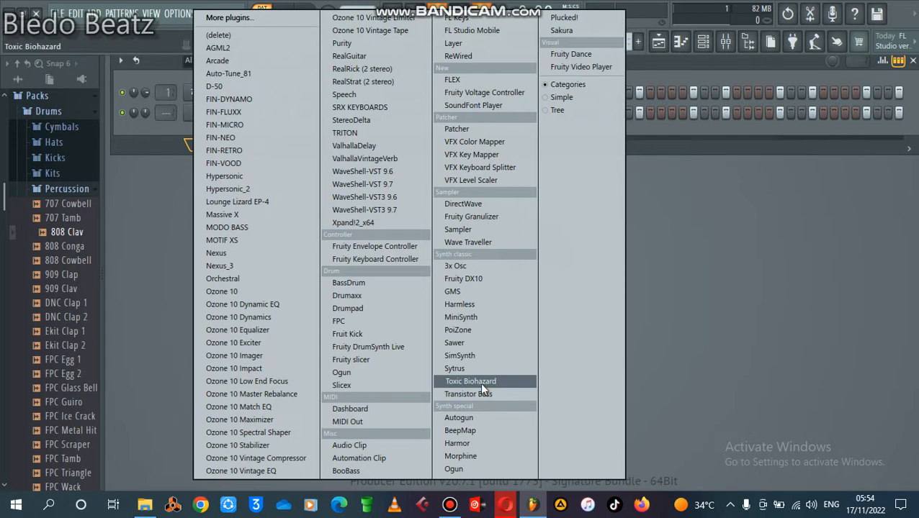
{"action": "left_click", "coordinate": [469, 380]}
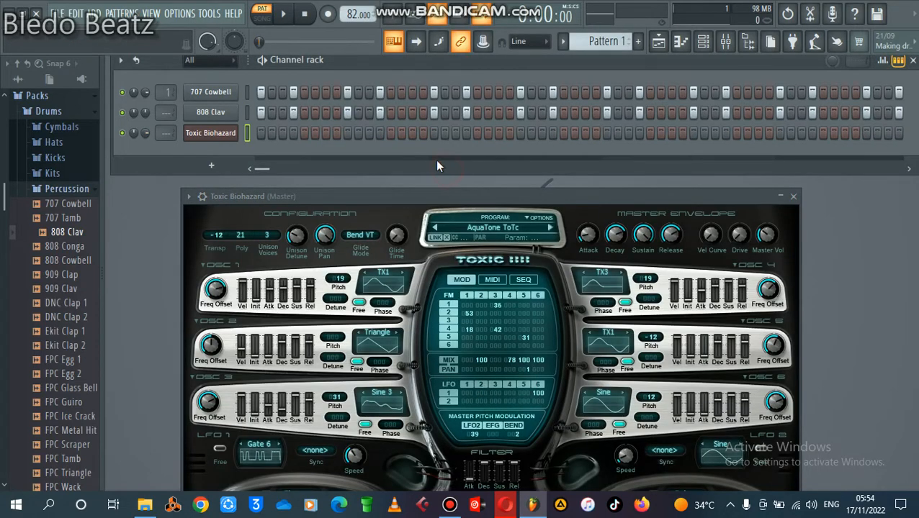
{"action": "left_click", "coordinate": [492, 227]}
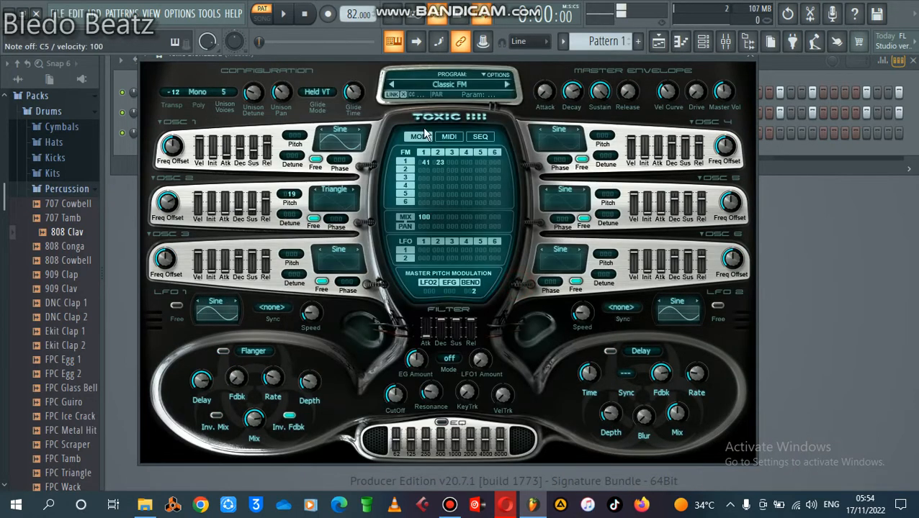
- Step through Toxic Biohazard presets one by one, landing on Fab-Filter ToTc
{"action": "left_click", "coordinate": [507, 85]}
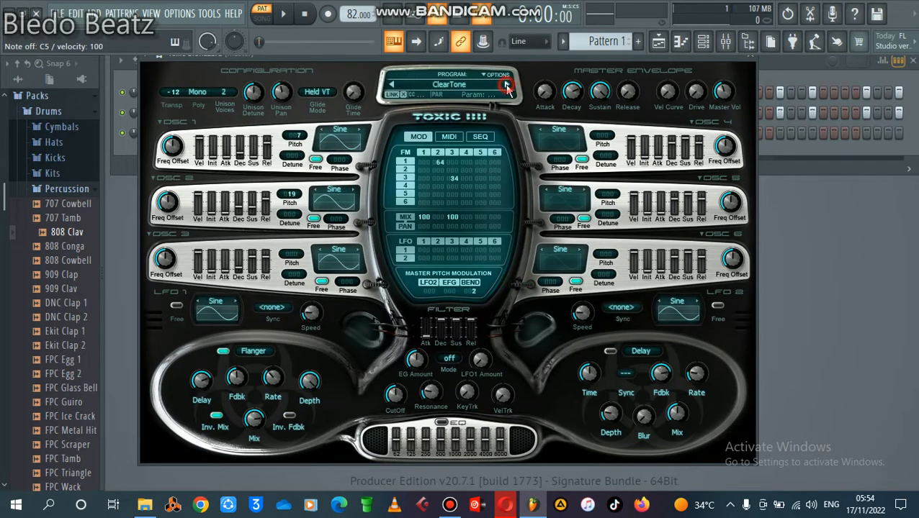
{"action": "left_click", "coordinate": [506, 85]}
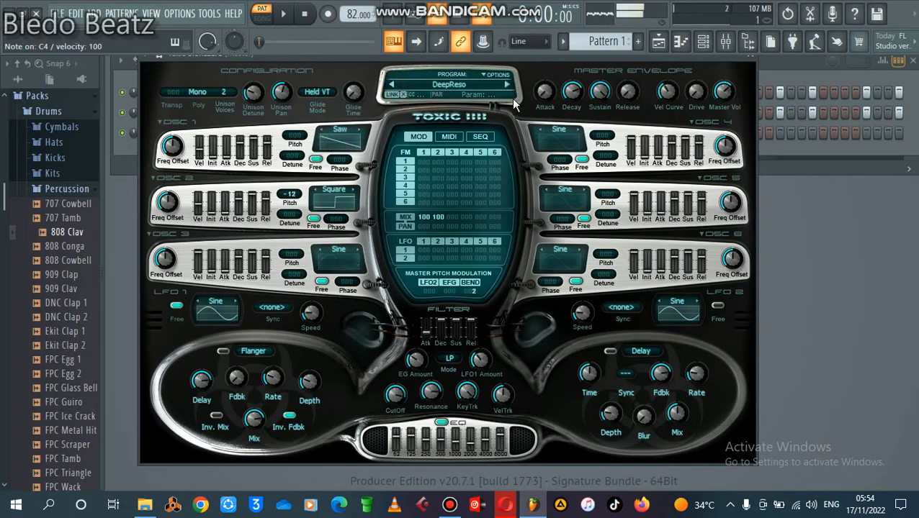
{"action": "left_click", "coordinate": [507, 85]}
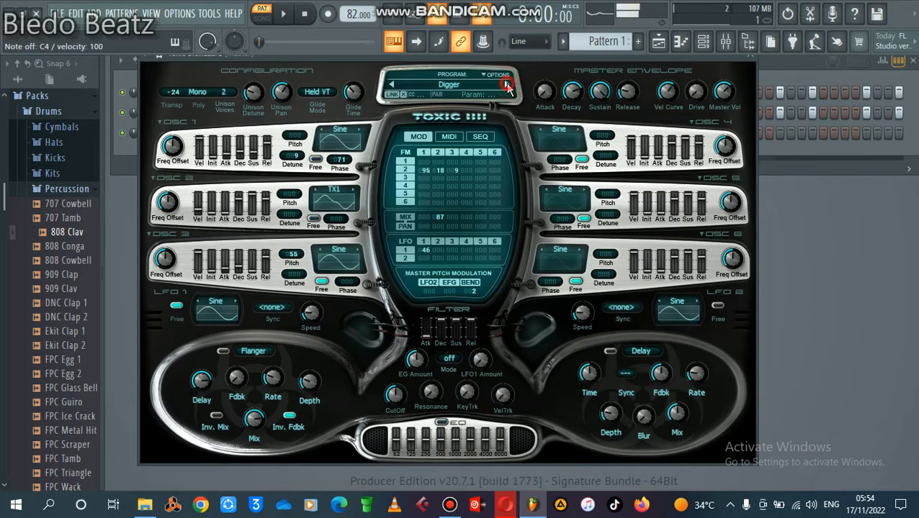
{"action": "left_click", "coordinate": [507, 86]}
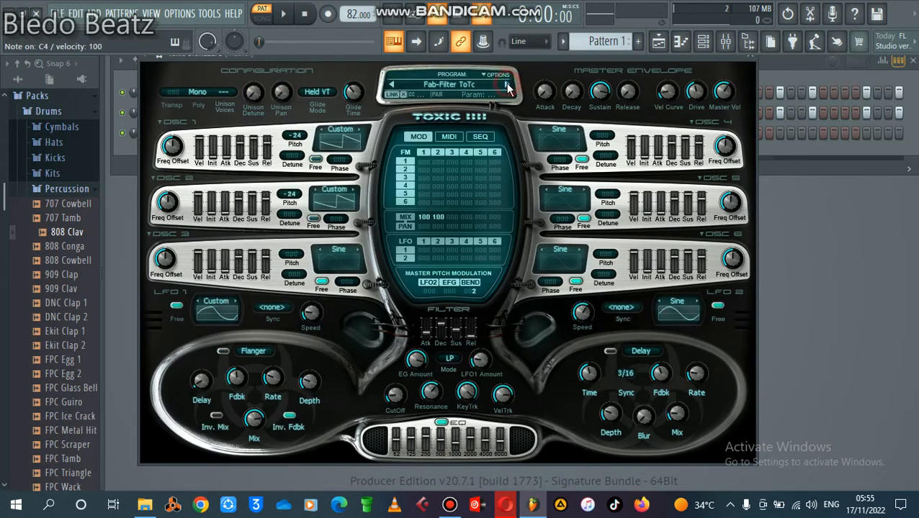
{"action": "left_click", "coordinate": [506, 84]}
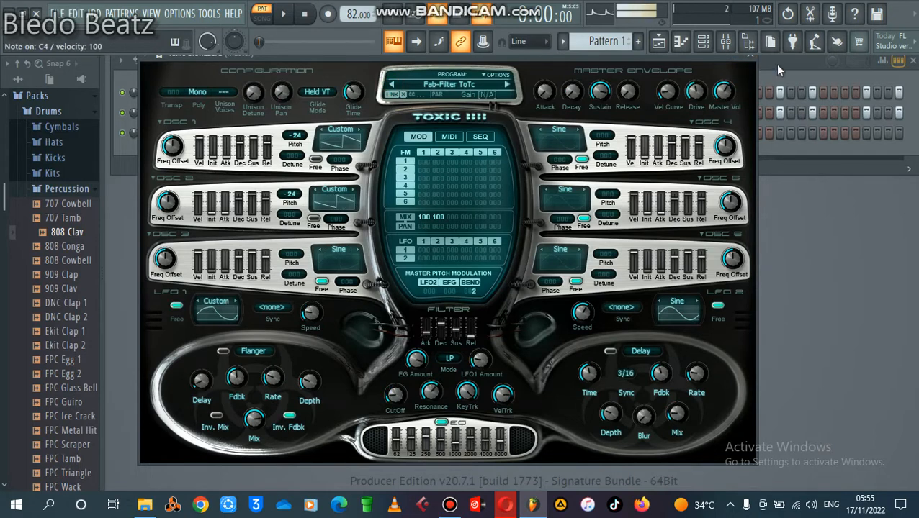
- Bring up the Toxic Biohazard piano roll from its channel menu and preview a note
{"action": "right_click", "coordinate": [210, 133]}
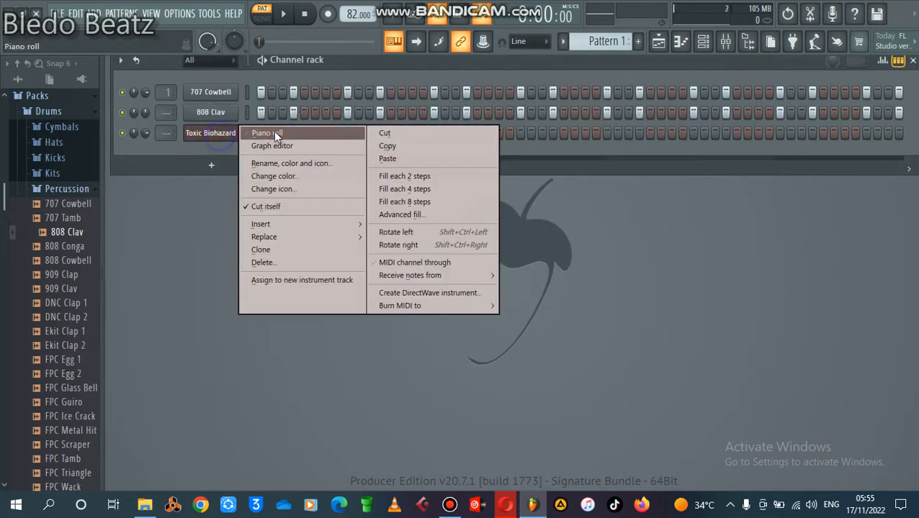
{"action": "left_click", "coordinate": [268, 132]}
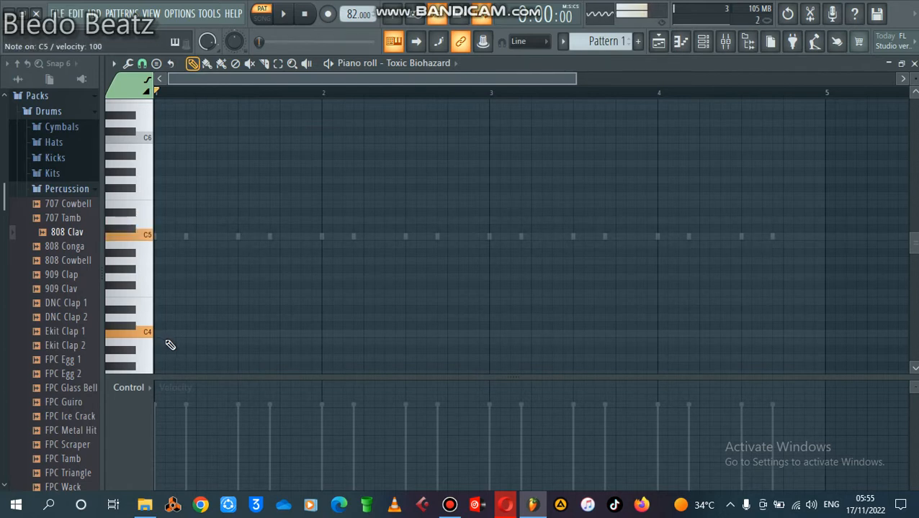
{"action": "left_click", "coordinate": [161, 334]}
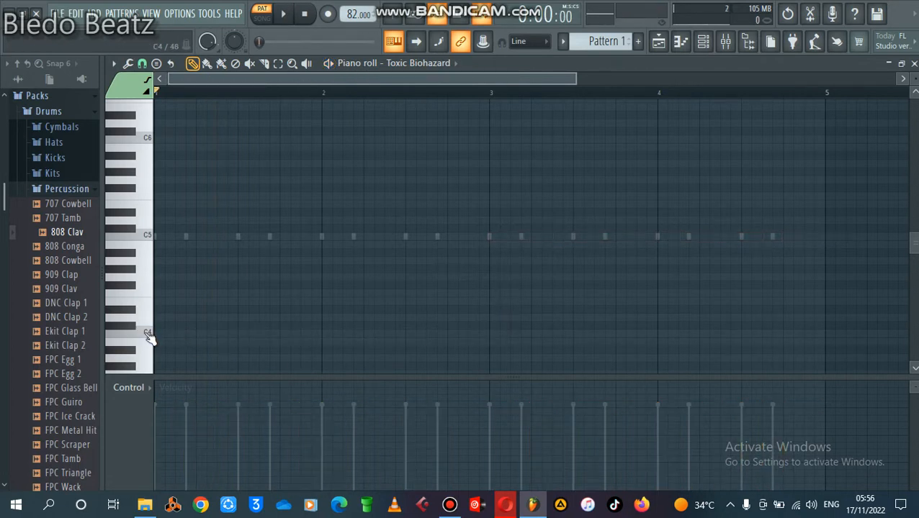
- Draw the melody: long C4 note to bar 3, two short steps up, a long higher note
{"action": "left_click", "coordinate": [159, 334]}
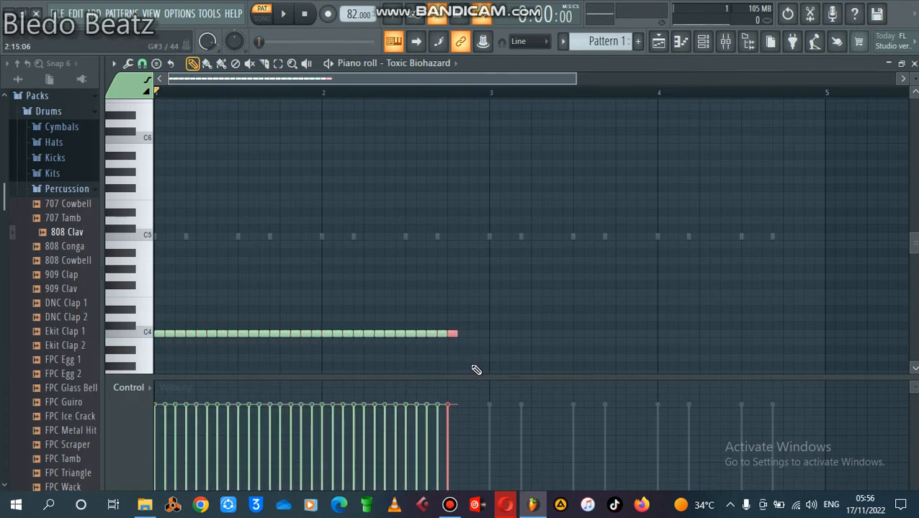
{"action": "left_click_drag", "start_coordinate": [452, 334], "coordinate": [482, 334]}
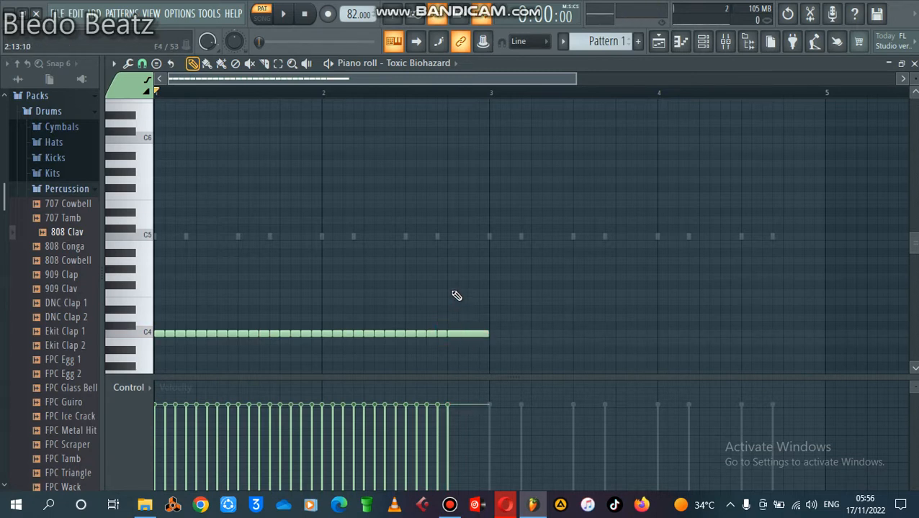
{"action": "right_click", "coordinate": [456, 295]}
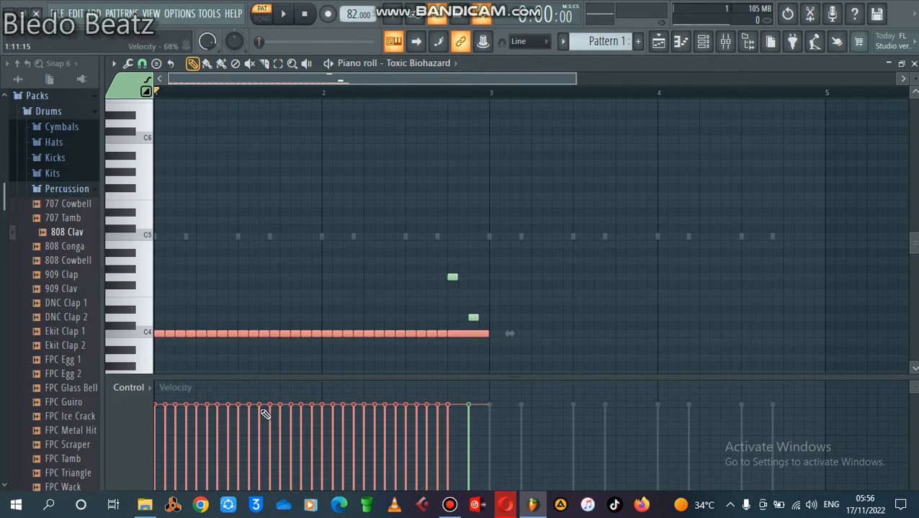
{"action": "mouse_move", "coordinate": [160, 334]}
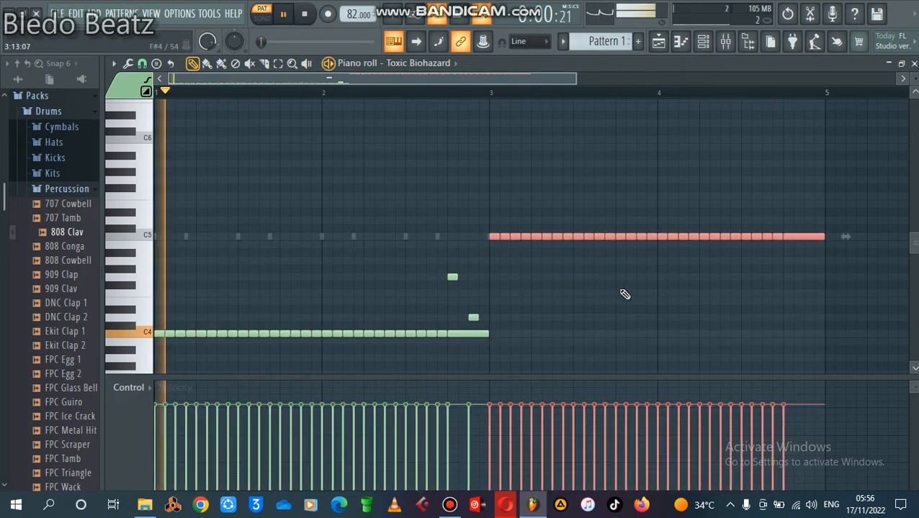
{"action": "left_click", "coordinate": [702, 40]}
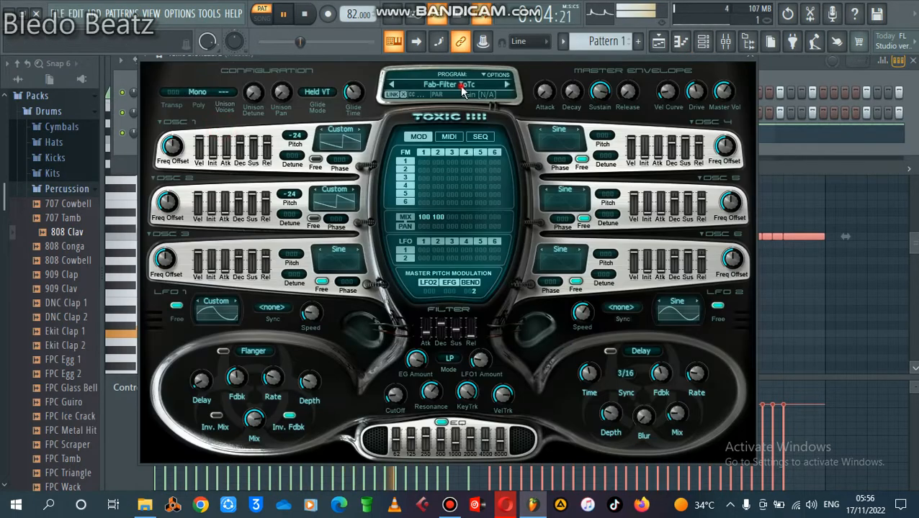
- Switch Toxic Biohazard to the DeepReso preset from the Basses bank and return to the melody
{"action": "left_click", "coordinate": [449, 83]}
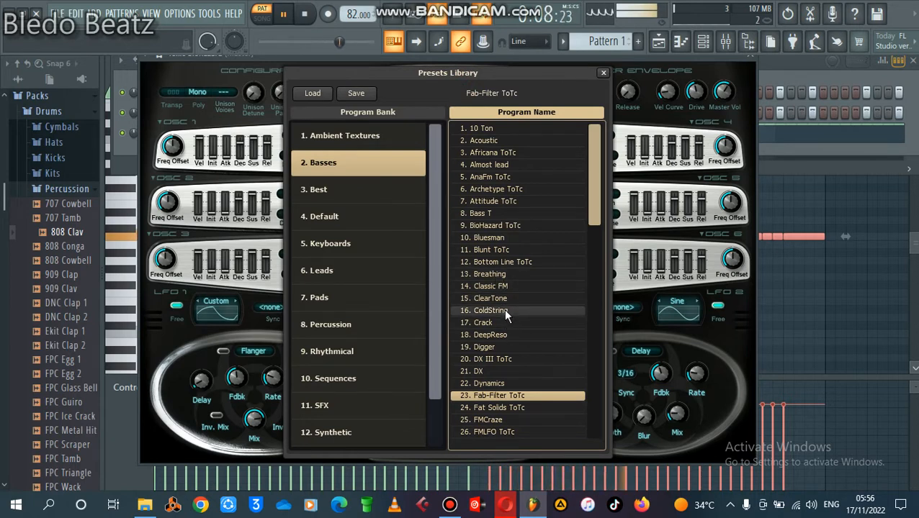
{"action": "left_click", "coordinate": [490, 334]}
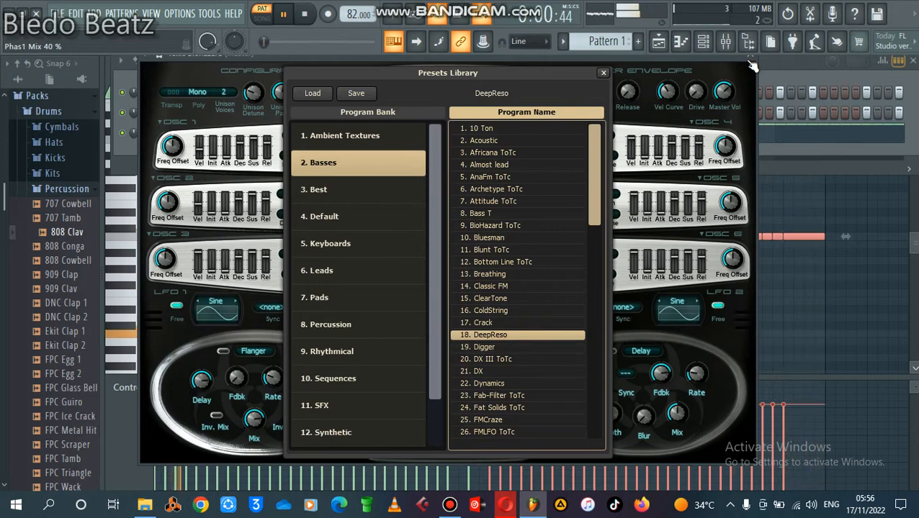
{"action": "left_click", "coordinate": [603, 71]}
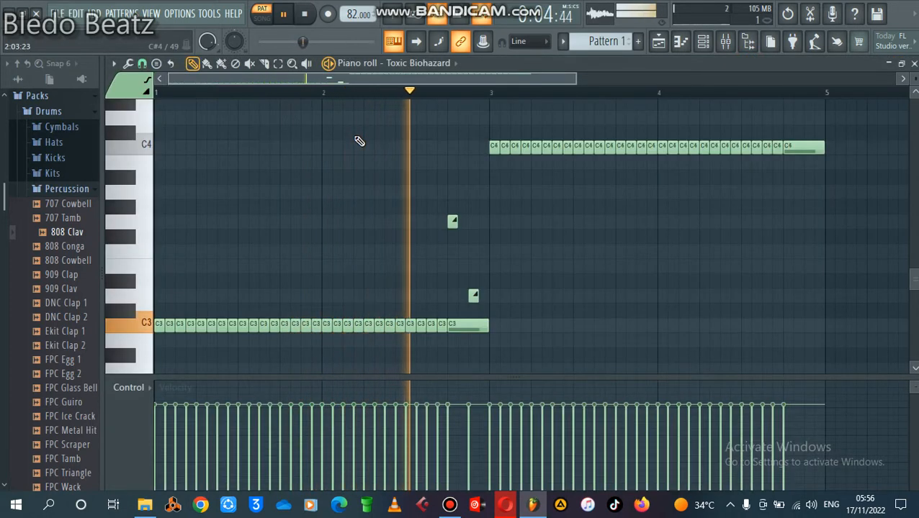
- Lengthen the low and high notes and add short notes near bar 5 for a four-bar phrase
{"action": "left_click", "coordinate": [304, 13]}
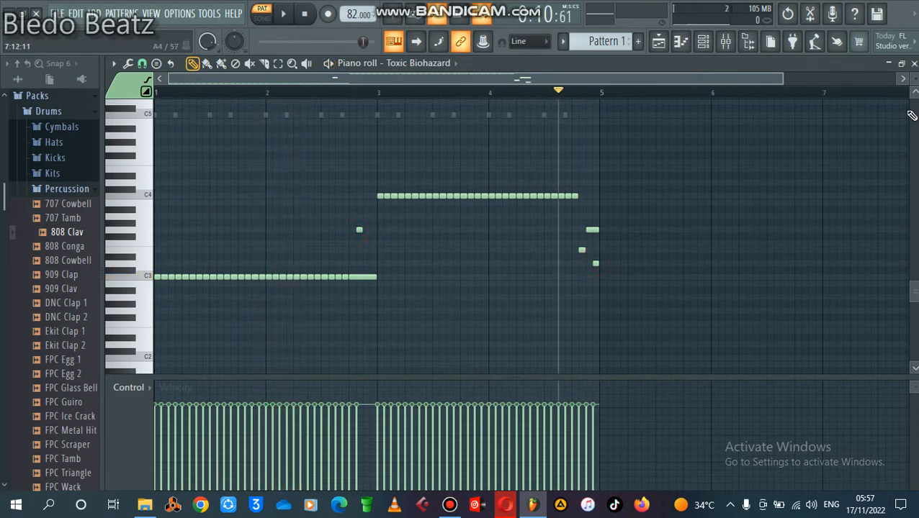
{"action": "scroll", "scroll_direction": "down", "scroll_amount": 3}
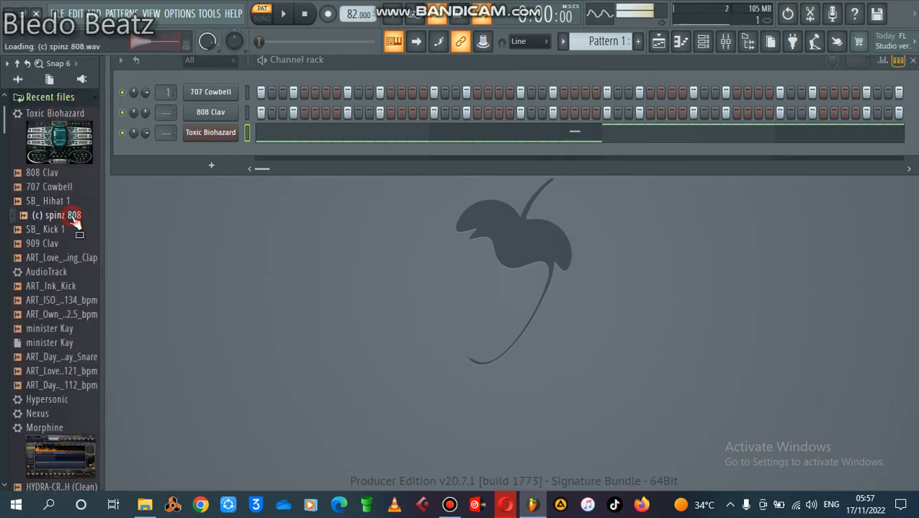
- Drop (c) spinz 808 from Recent files in as a channel below Toxic Biohazard and edit its notes
{"action": "left_click_drag", "start_coordinate": [58, 216], "coordinate": [178, 166]}
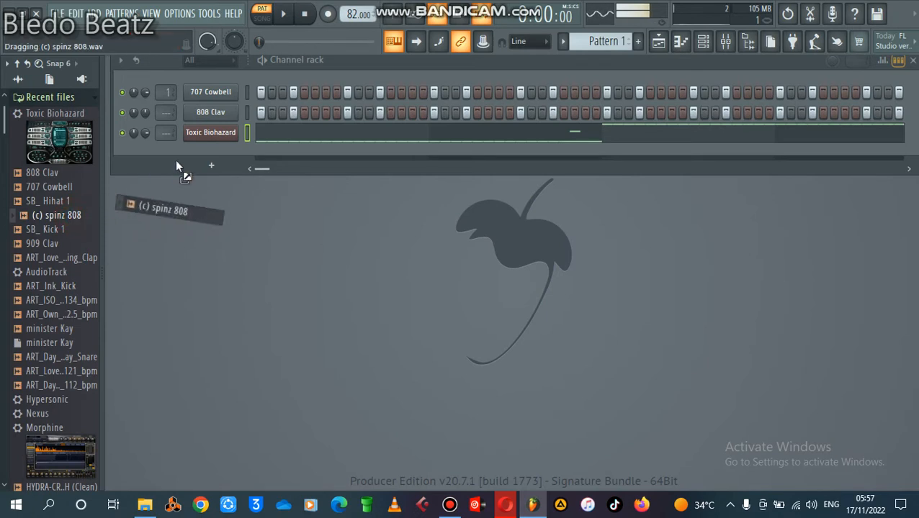
{"action": "left_click_drag", "start_coordinate": [172, 211], "coordinate": [211, 153]}
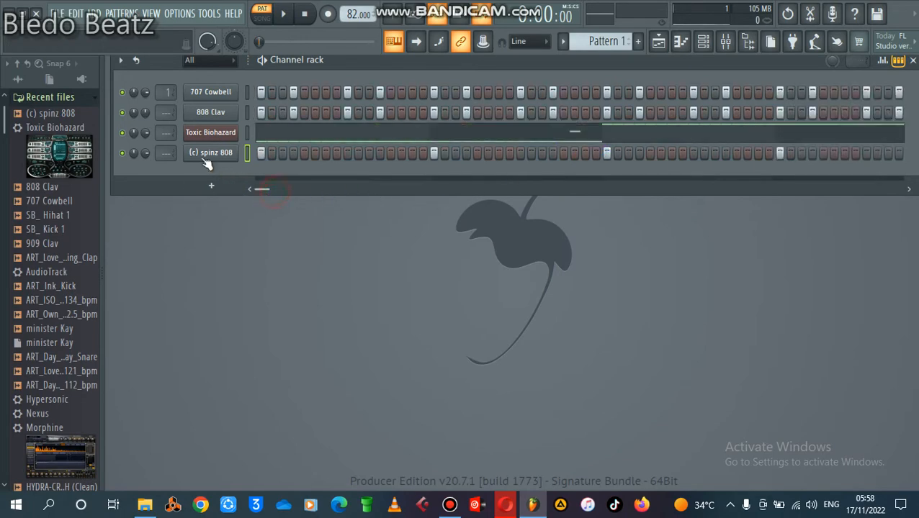
{"action": "double_click", "coordinate": [210, 153]}
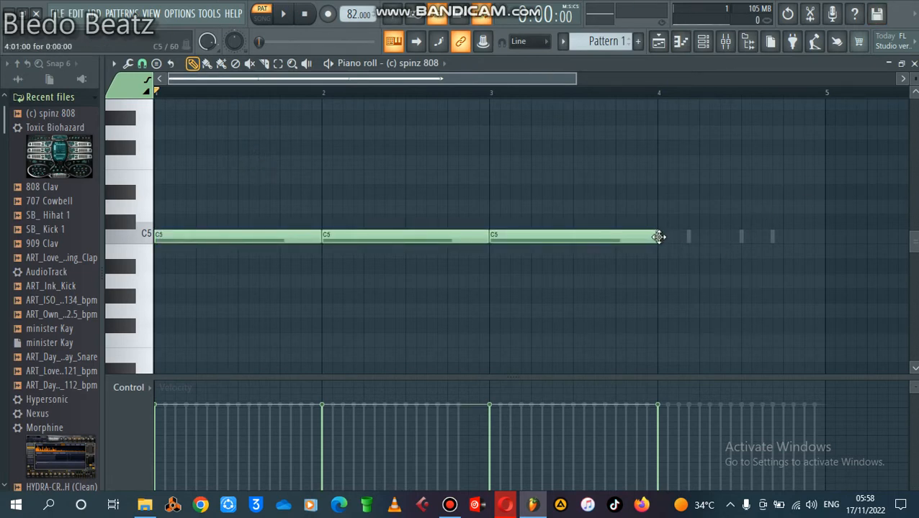
- Draw the fourth bar-long C5 note for spinz 808 and leave its piano roll
{"action": "left_click_drag", "start_coordinate": [656, 236], "coordinate": [803, 236]}
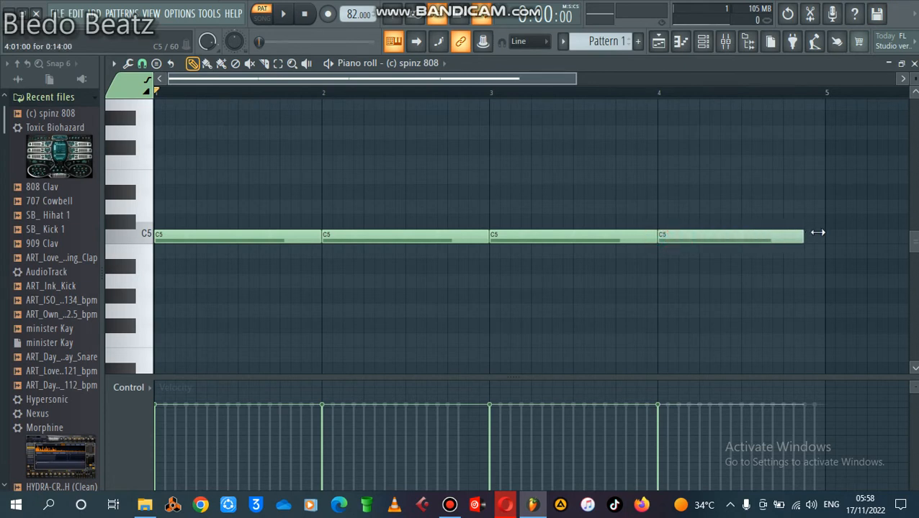
{"action": "left_click", "coordinate": [282, 14]}
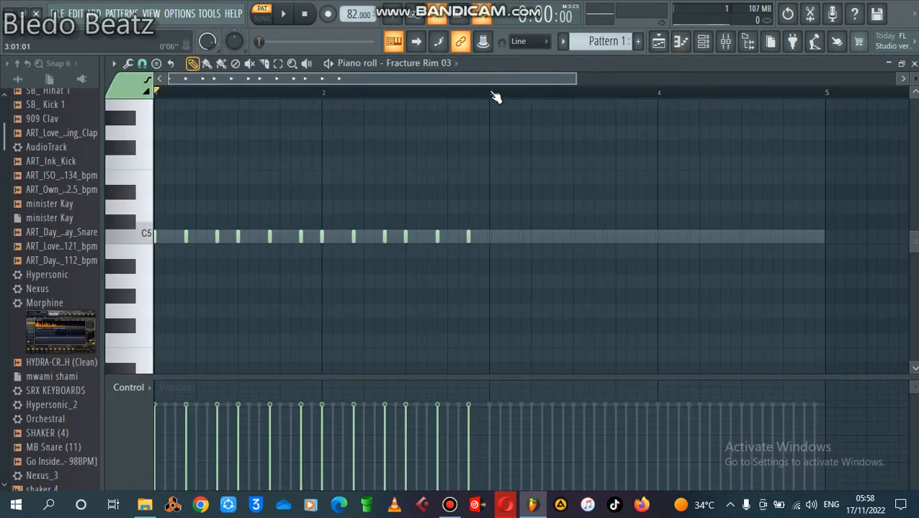
- Duplicate the rim notes into bars 3 and 4 and close the piano roll
{"action": "left_click", "coordinate": [283, 13]}
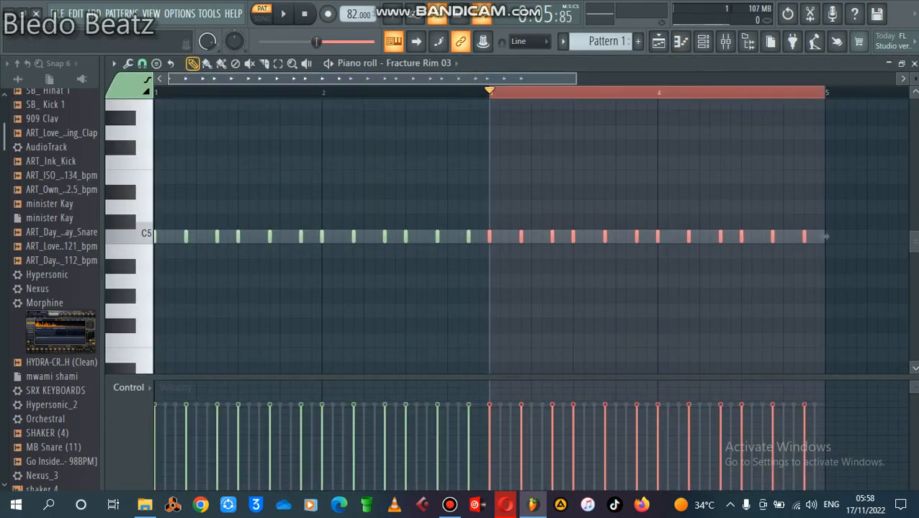
{"action": "left_click", "coordinate": [284, 14]}
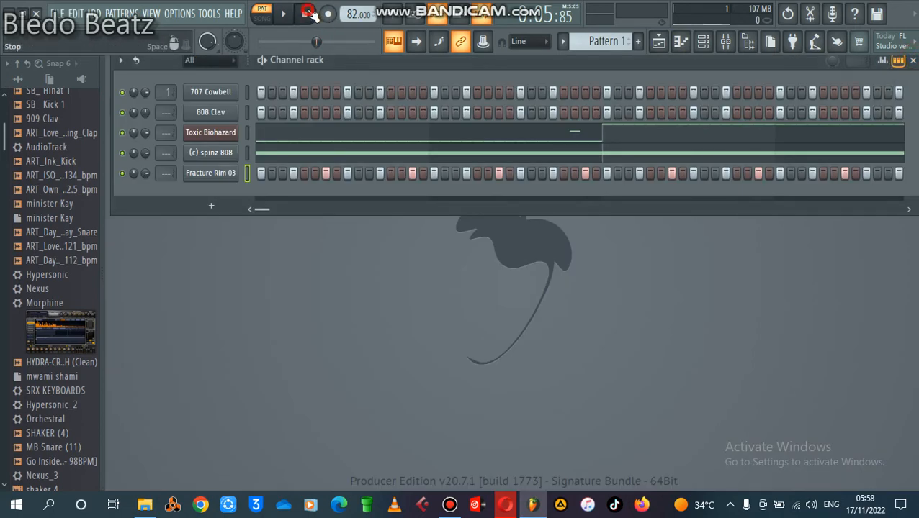
{"action": "left_click", "coordinate": [284, 13]}
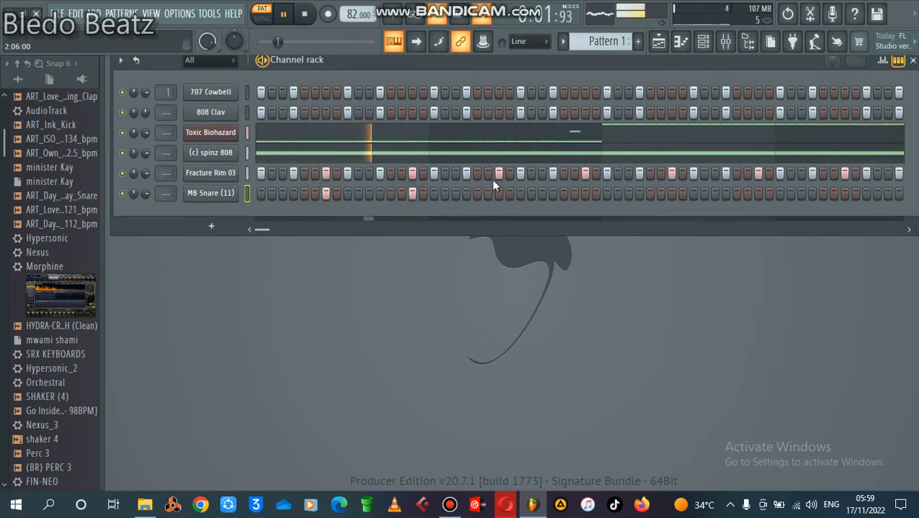
- Add MB Snare (11) from the Browser as a sixth channel below Fracture Rim 03
{"action": "left_click", "coordinate": [583, 193]}
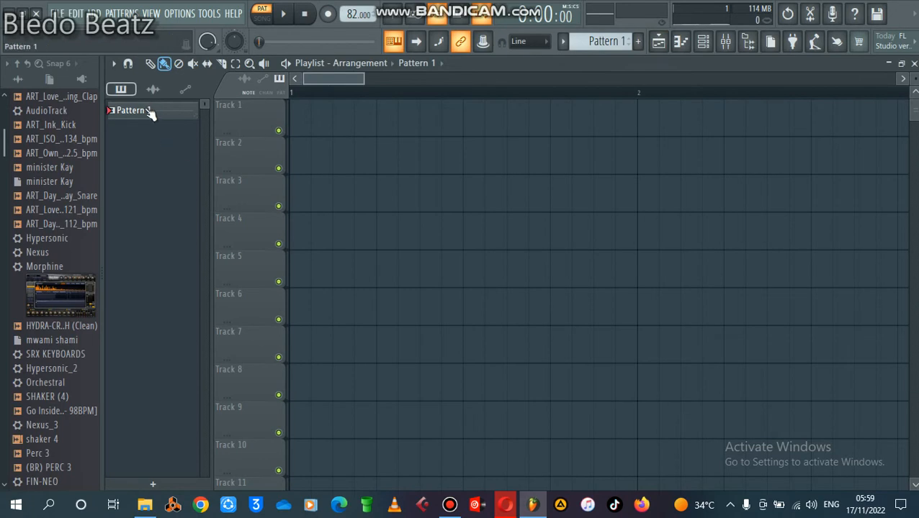
- Split Pattern 1 by channel, paint the 707 Cowbell clip on Track 1 and pick the 808 Clav pattern
{"action": "right_click", "coordinate": [133, 109]}
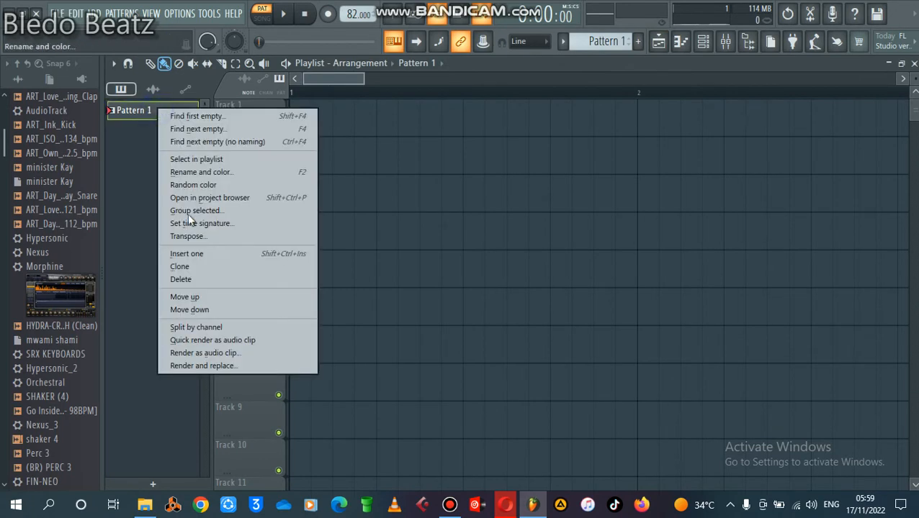
{"action": "left_click", "coordinate": [196, 327]}
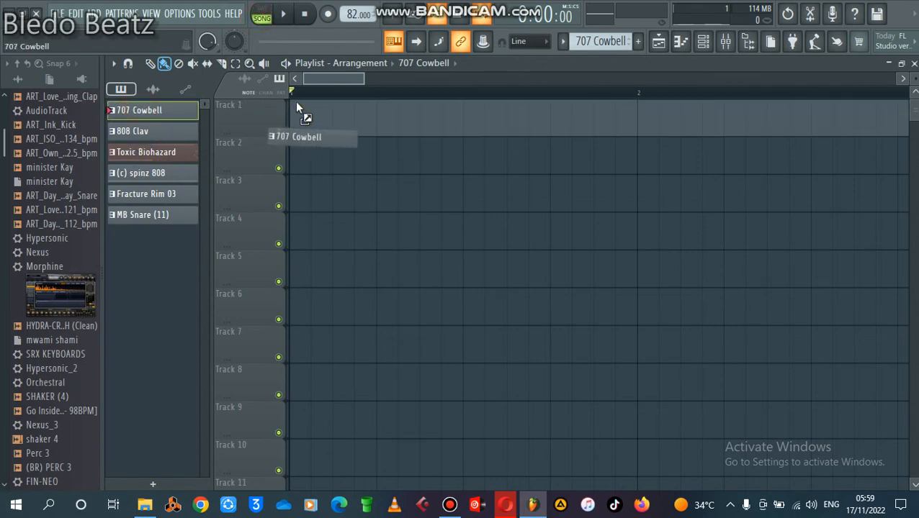
{"action": "left_click", "coordinate": [296, 103]}
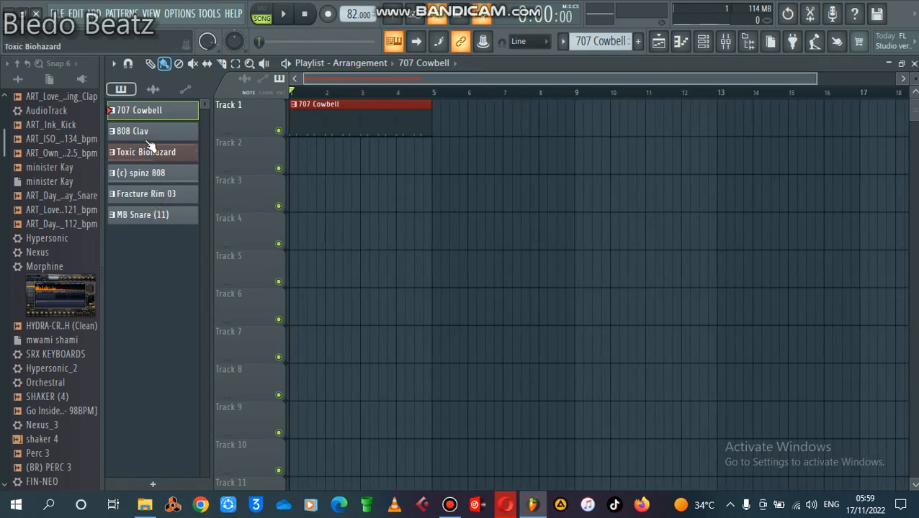
{"action": "left_click", "coordinate": [283, 14]}
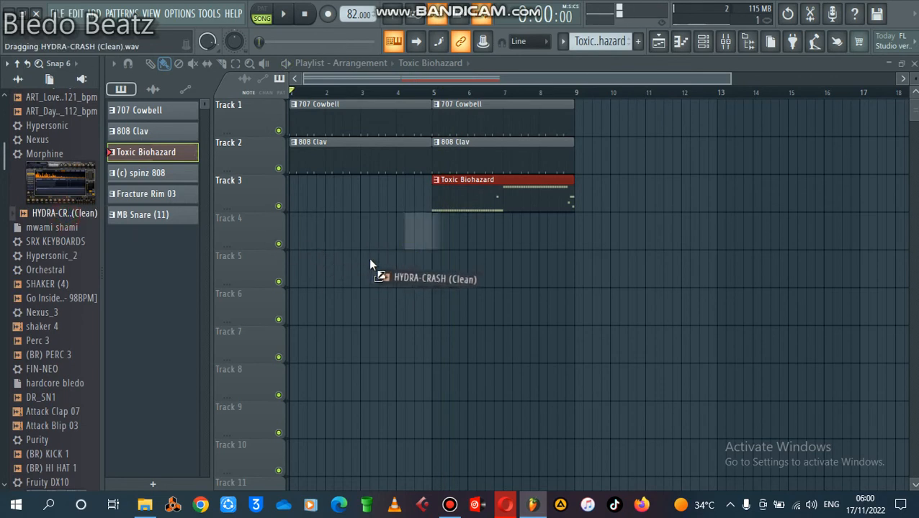
- Make the HYDRA-CRASH clip before bar 5 a unique, independent copy
{"action": "right_click", "coordinate": [417, 216]}
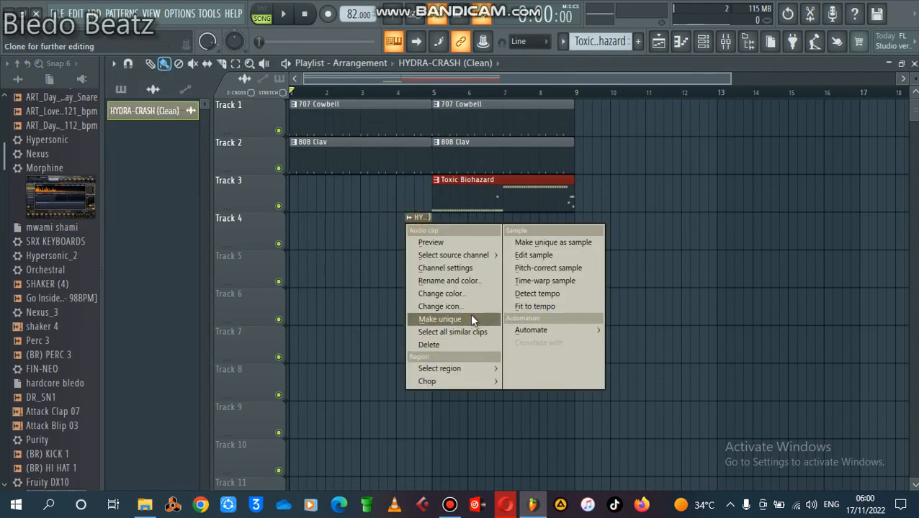
{"action": "left_click", "coordinate": [439, 320]}
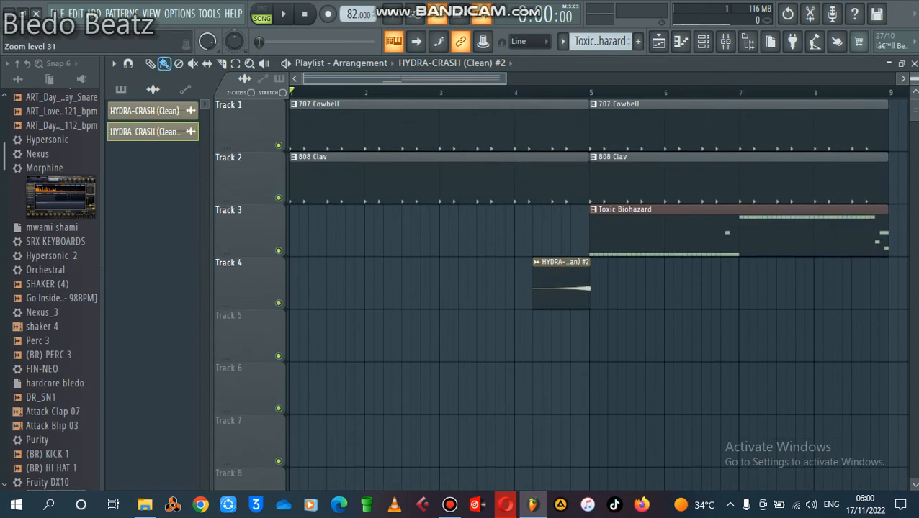
{"action": "left_click", "coordinate": [126, 63]}
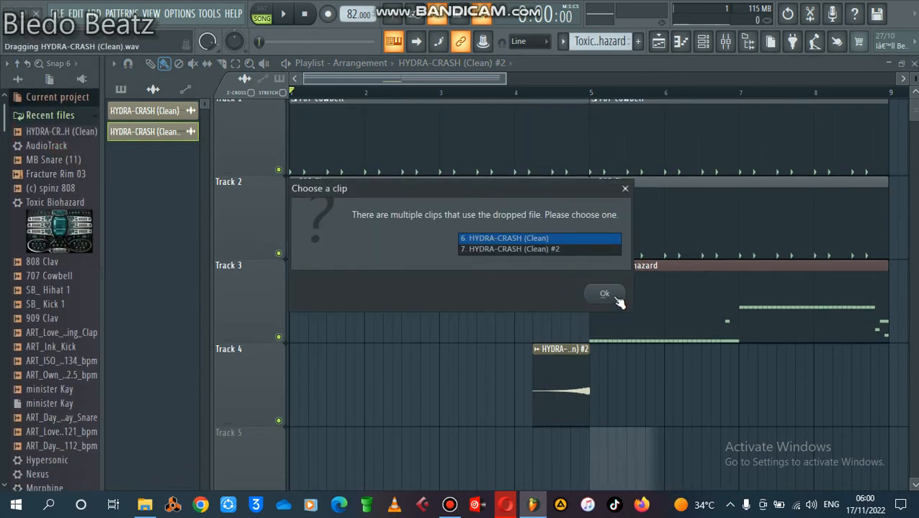
- Confirm the crash clip, then place Fracture Rim 03 and further clips out to bar 17
{"action": "left_click", "coordinate": [604, 294]}
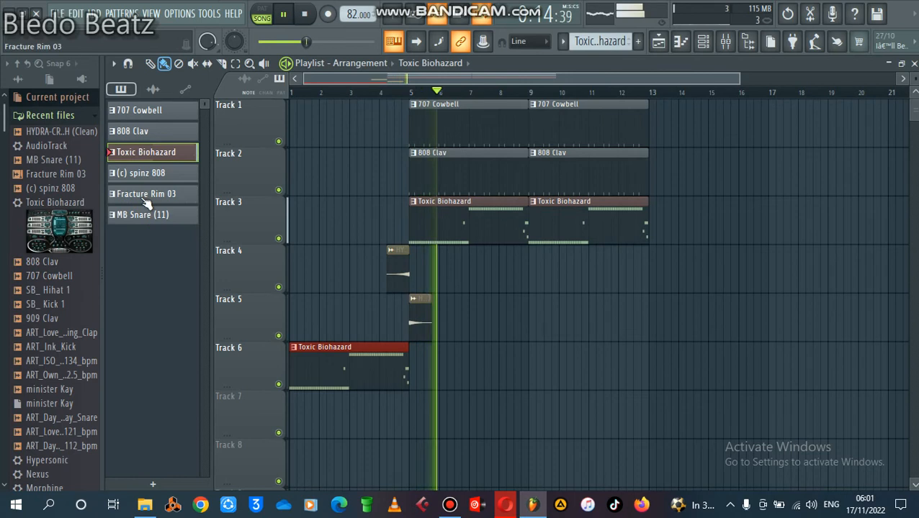
{"action": "left_click", "coordinate": [144, 193]}
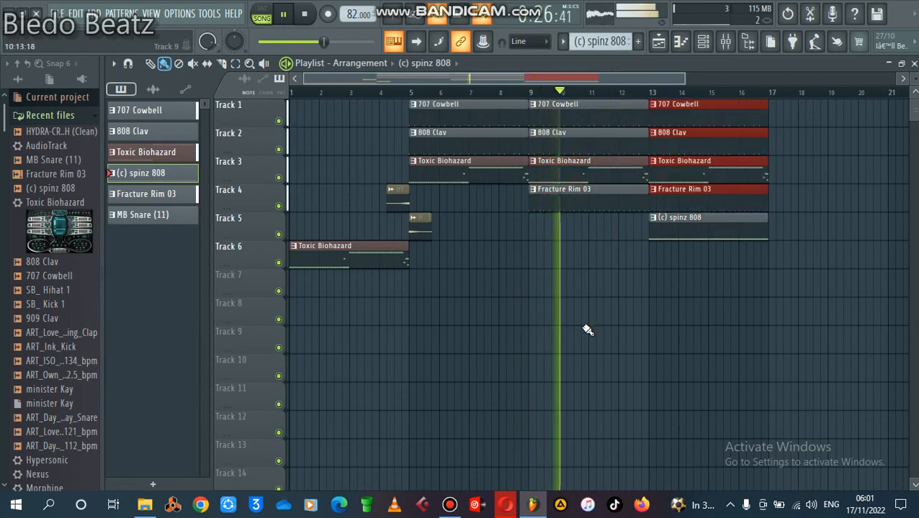
{"action": "left_click_drag", "start_coordinate": [395, 187], "coordinate": [446, 271]}
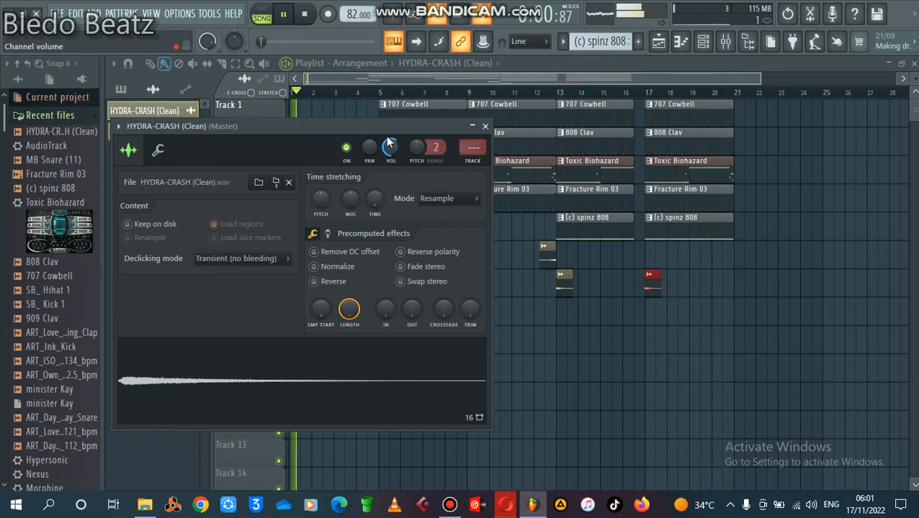
- Open the HYDRA-CRASH (Clean) clip's channel settings window
{"action": "left_click", "coordinate": [485, 126]}
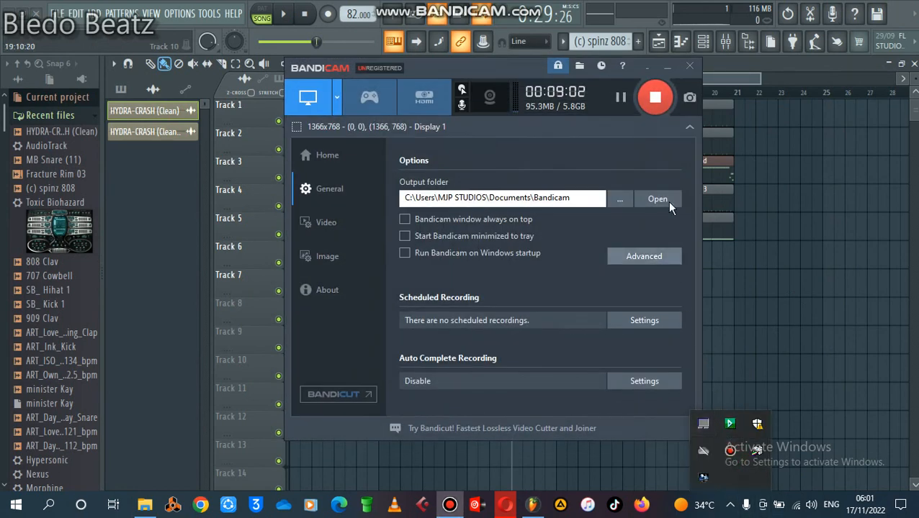
{"action": "mouse_move", "coordinate": [654, 98]}
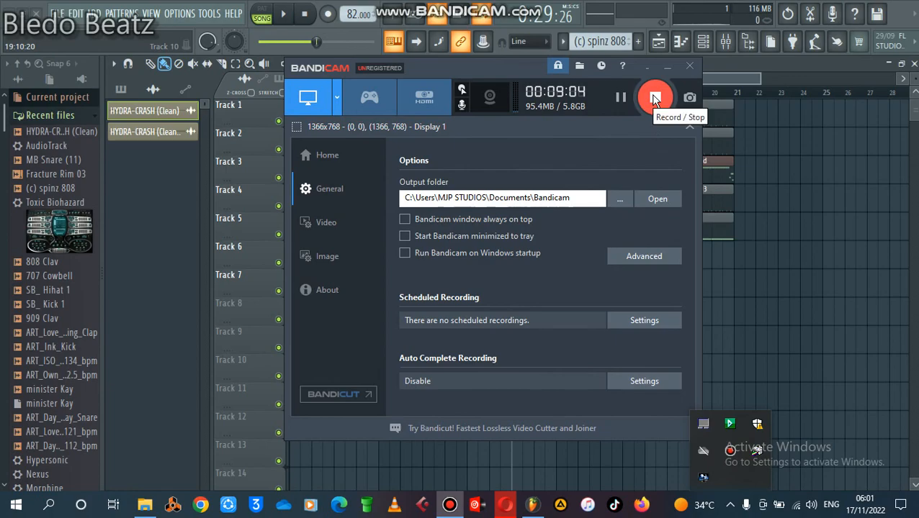